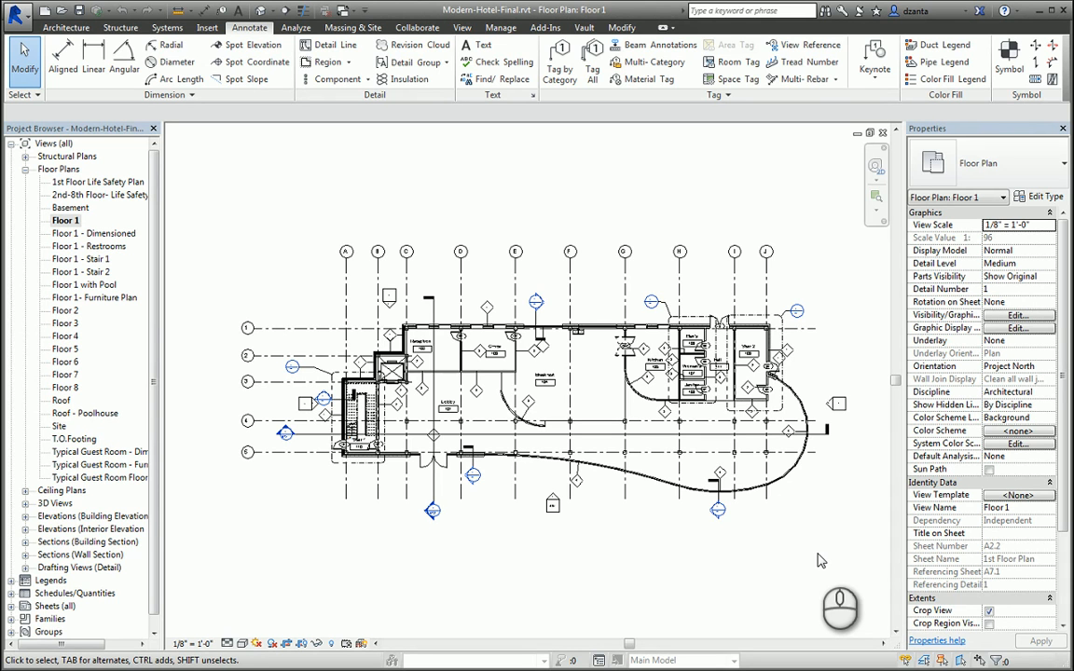
pyautogui.moveTo(818, 548)
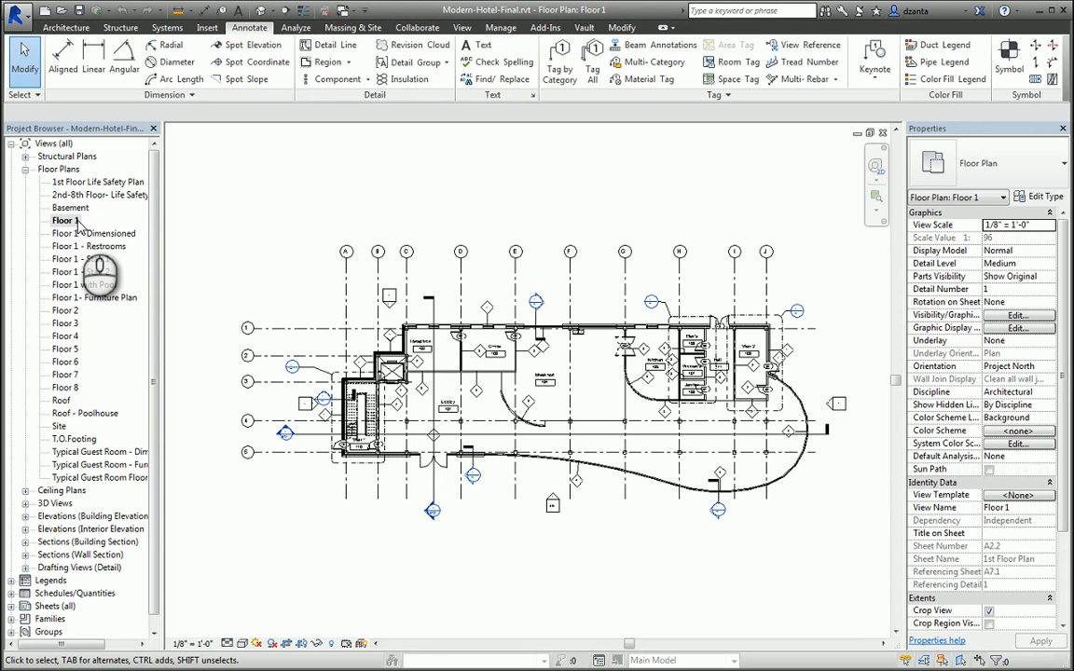
# Duplicate the Floor 1 plan view and rename the copy 'Floor 1 Color Plan'.
pyautogui.rightClick(63, 221)
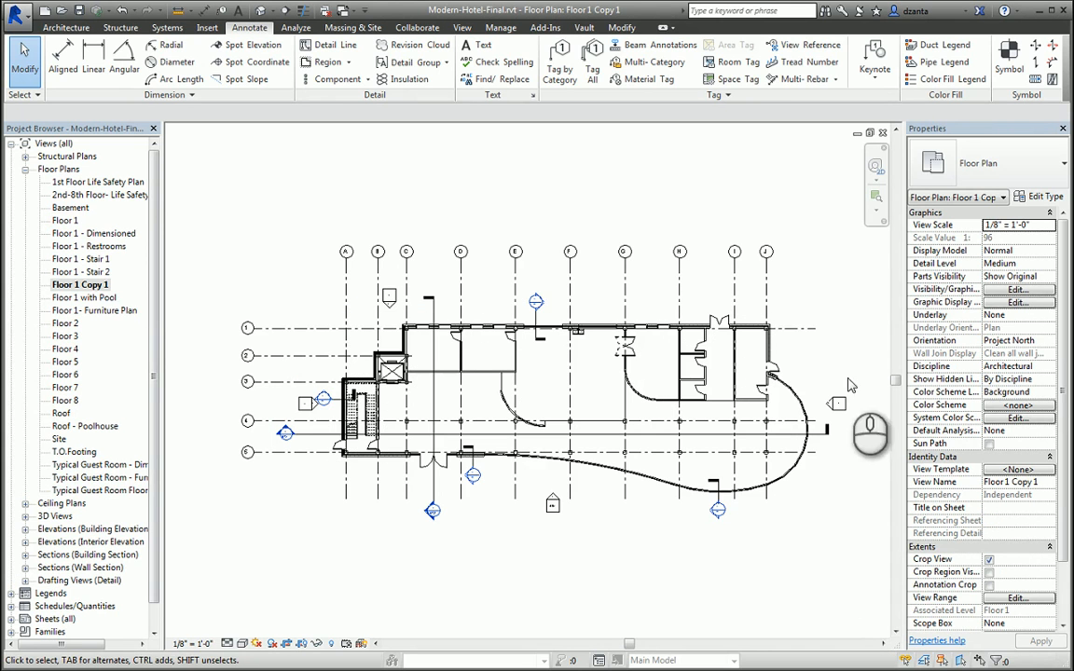
pyautogui.click(80, 284)
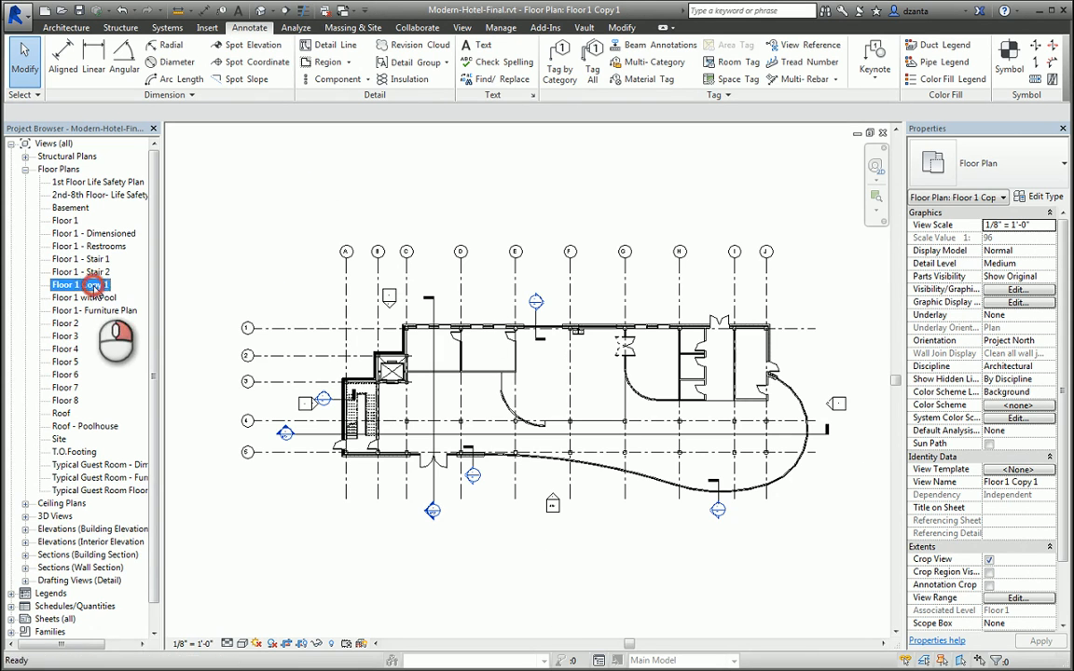
pyautogui.doubleClick(79, 284)
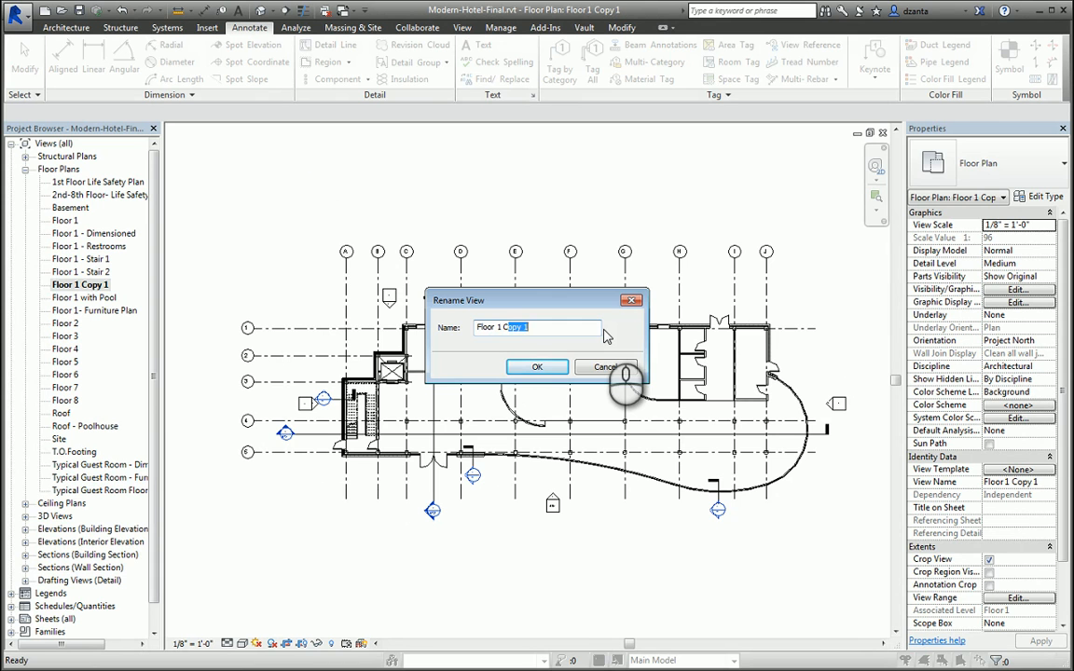
pyautogui.click(538, 366)
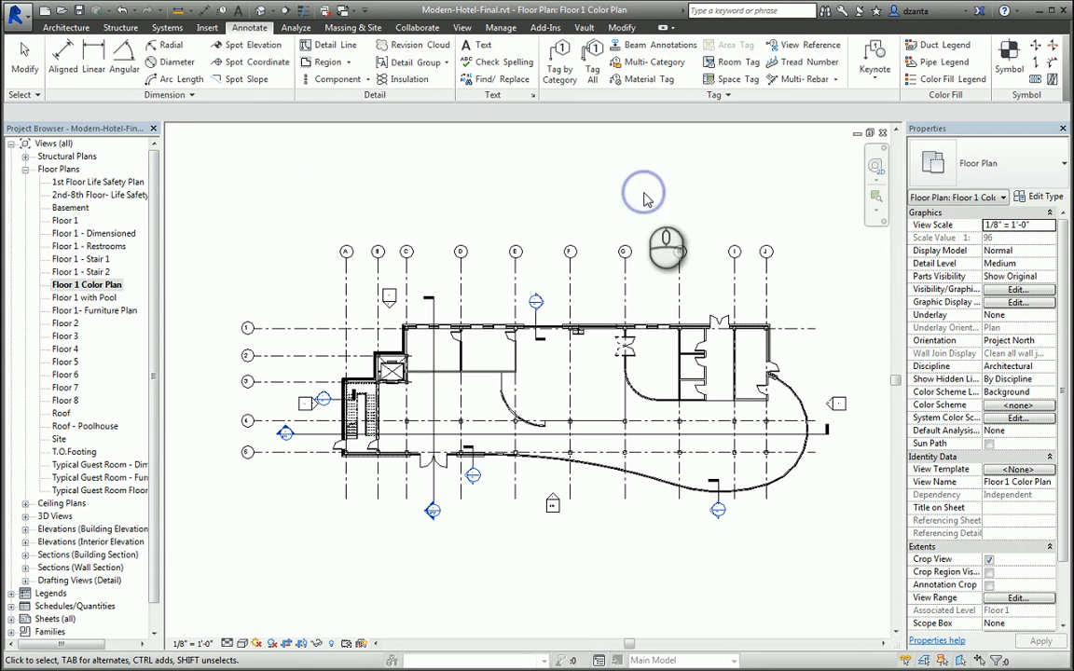
pyautogui.moveTo(746, 602)
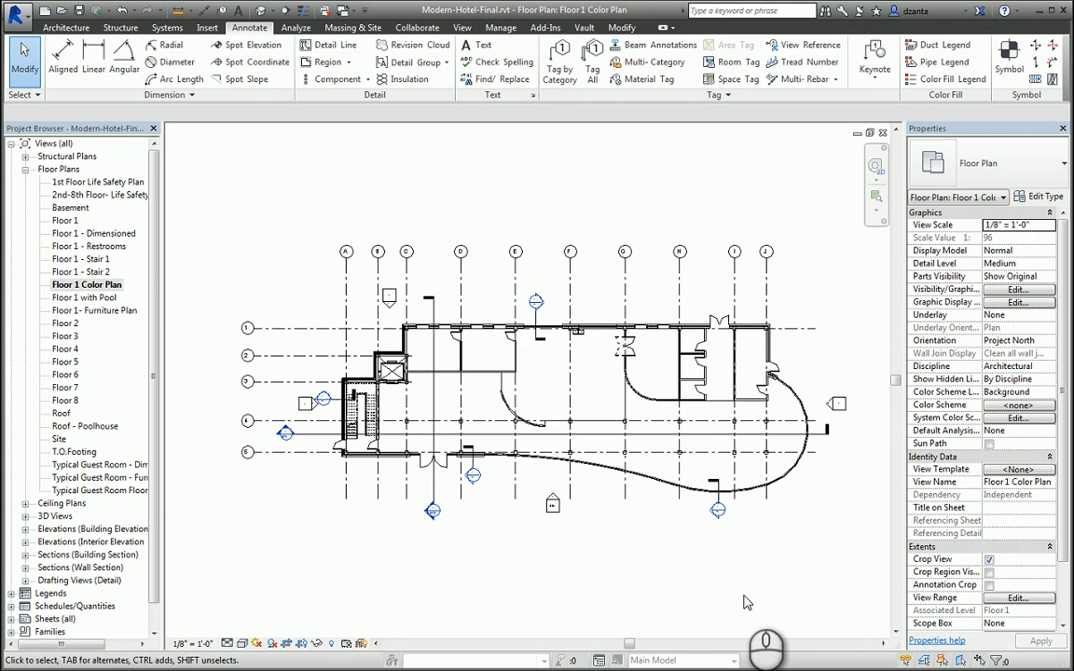
pyautogui.moveTo(758, 596)
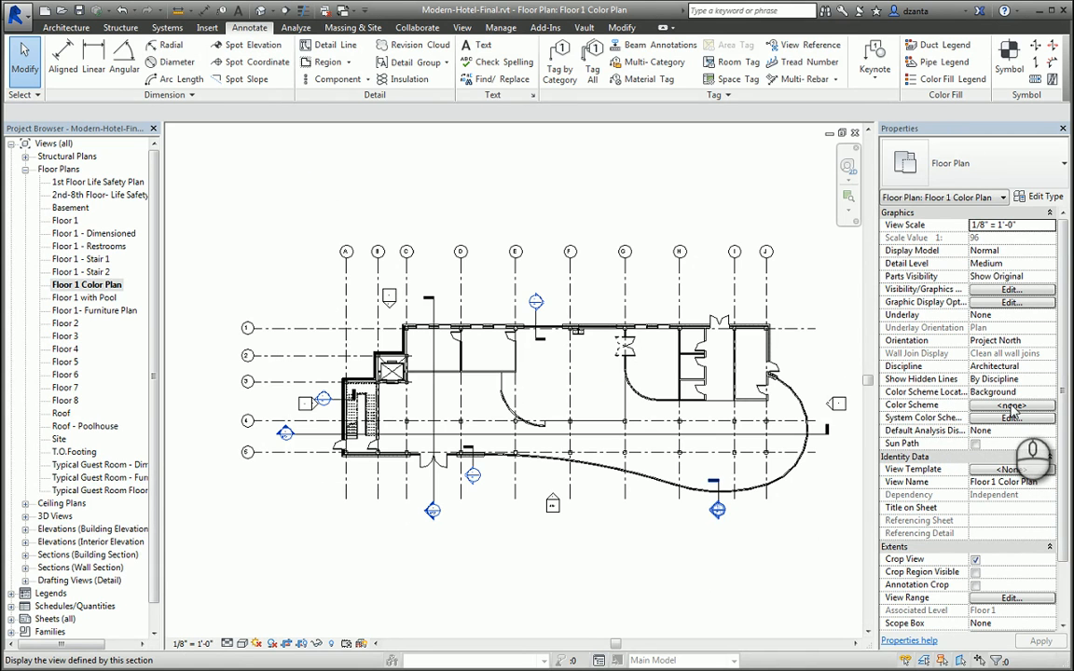
# Open the view's Edit Color Scheme dialog and set the scheme category to Rooms.
pyautogui.click(1012, 418)
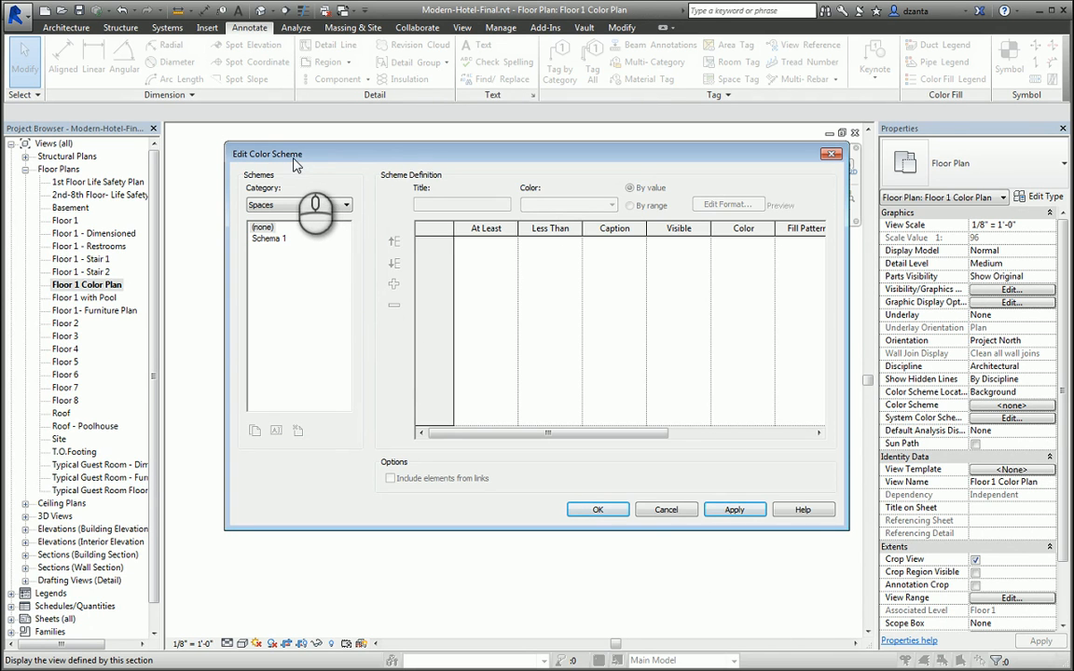
pyautogui.click(346, 204)
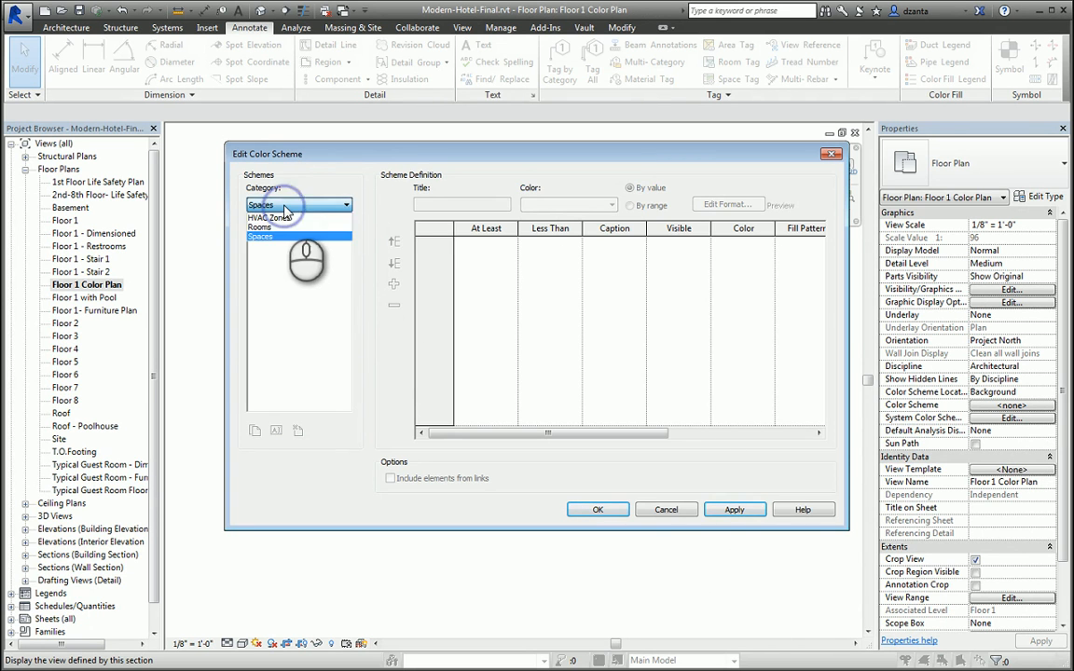
pyautogui.click(260, 227)
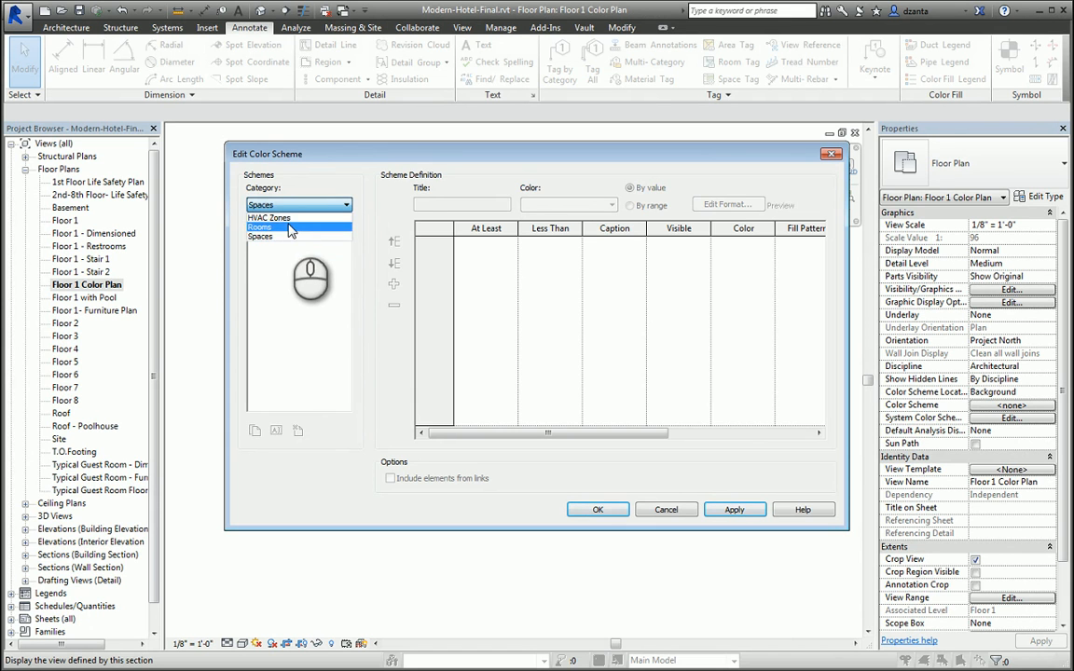
pyautogui.click(259, 227)
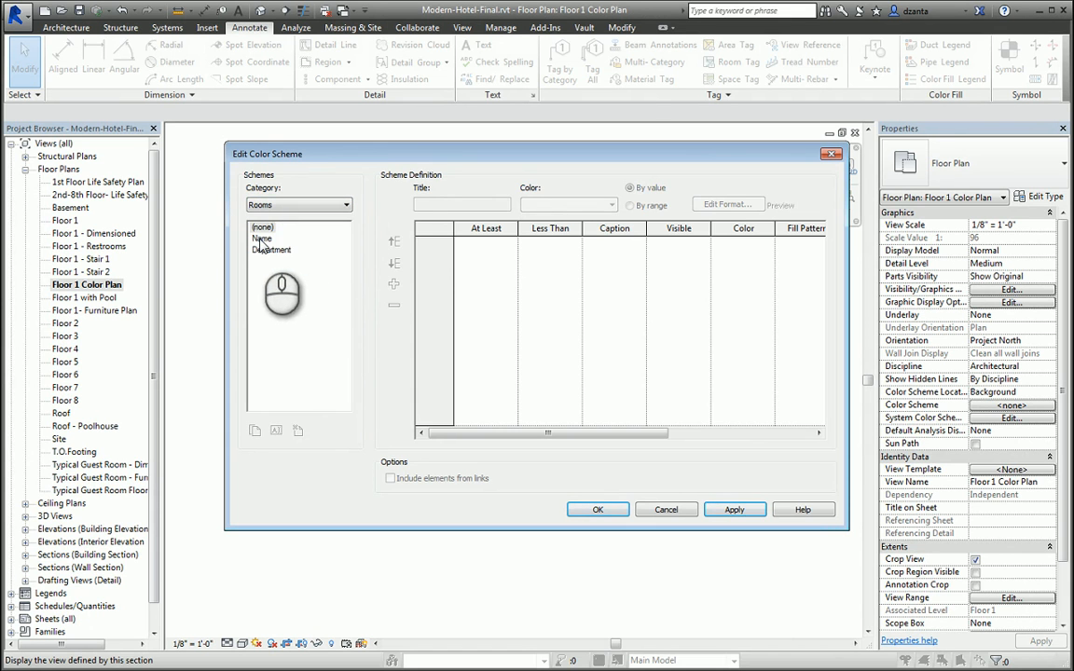
# Edit the Name scheme: Breakfast green, with Wood 3, Plastic, Plywood and Sand fill patterns.
pyautogui.click(272, 239)
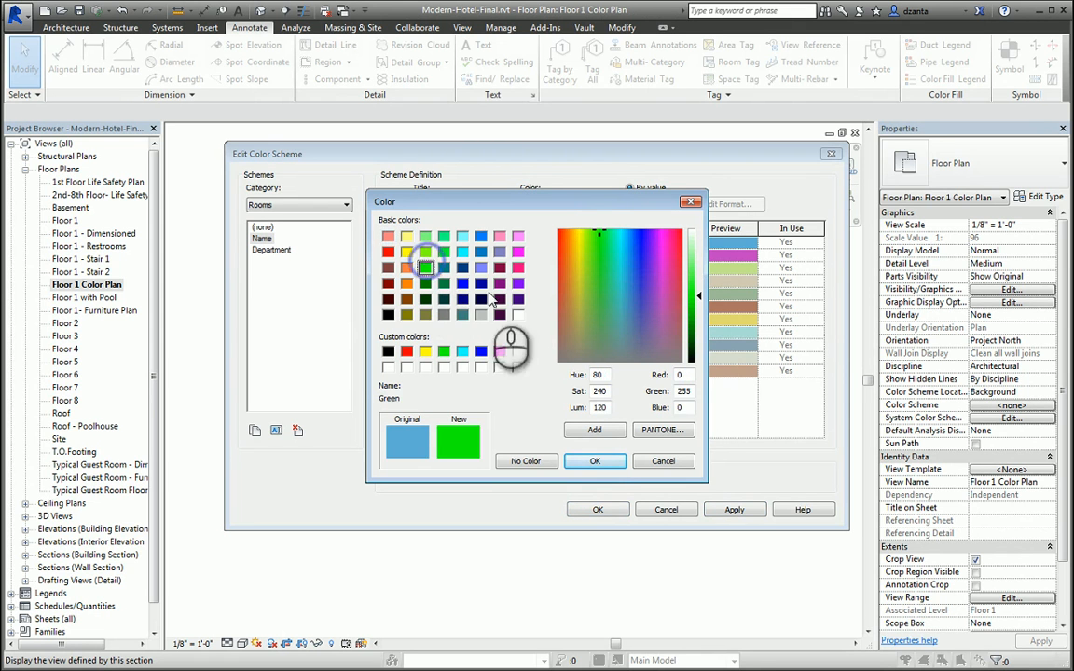
pyautogui.click(595, 461)
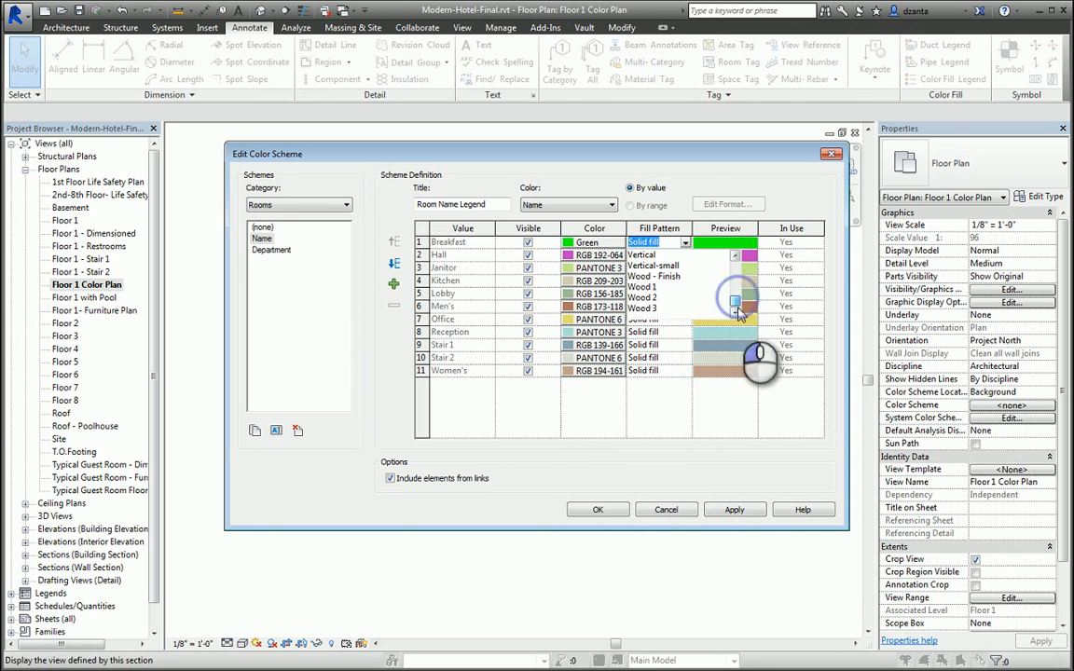
pyautogui.click(686, 254)
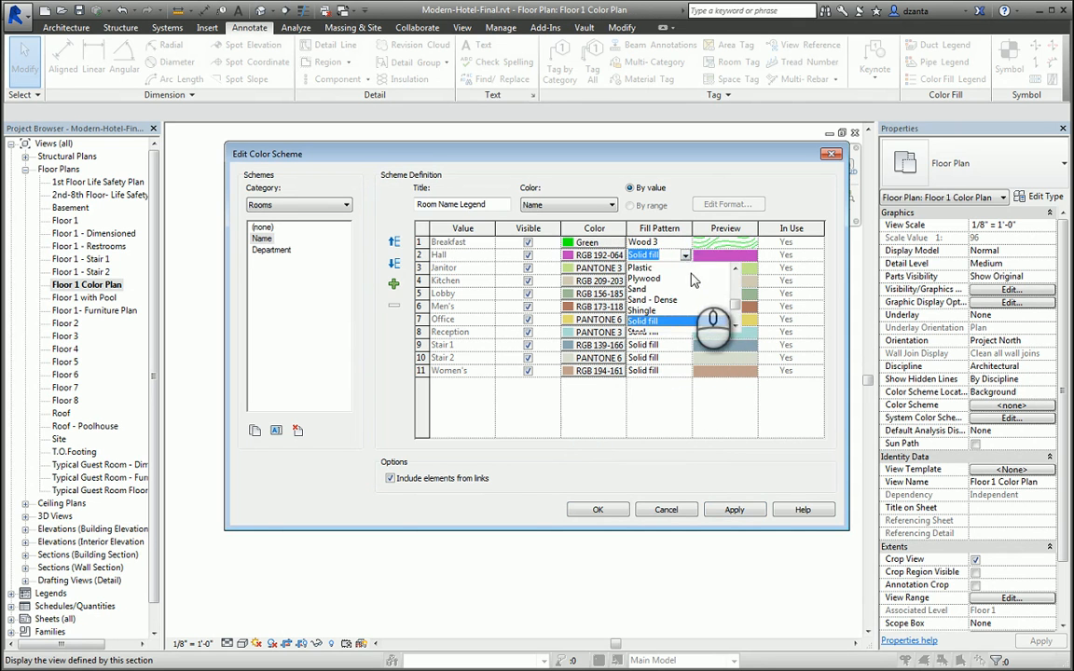
pyautogui.click(644, 278)
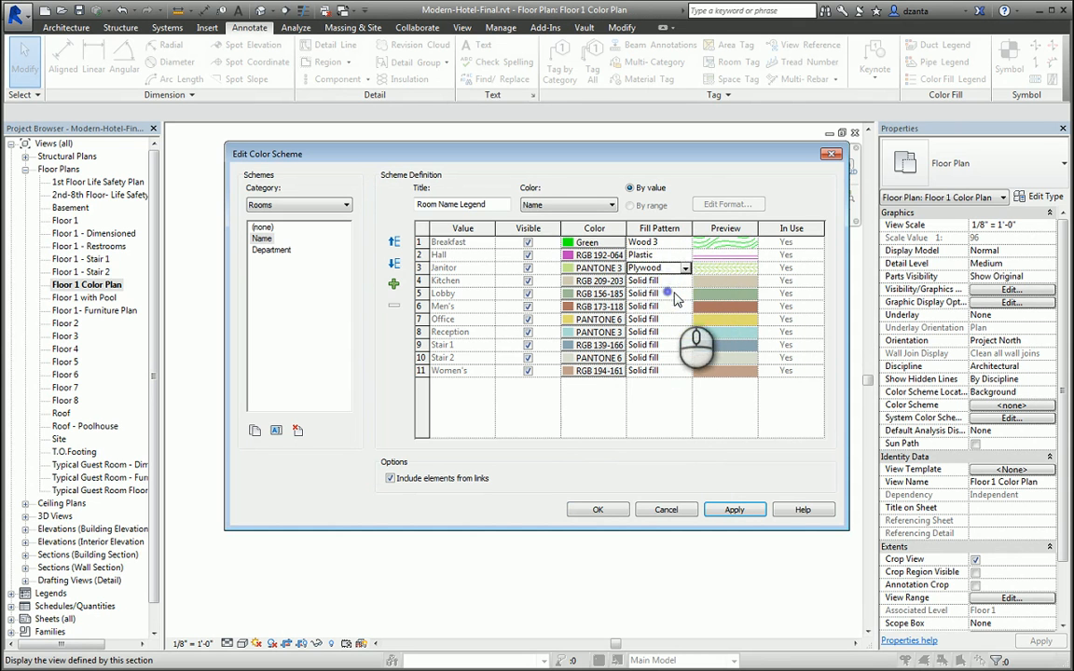
pyautogui.click(652, 280)
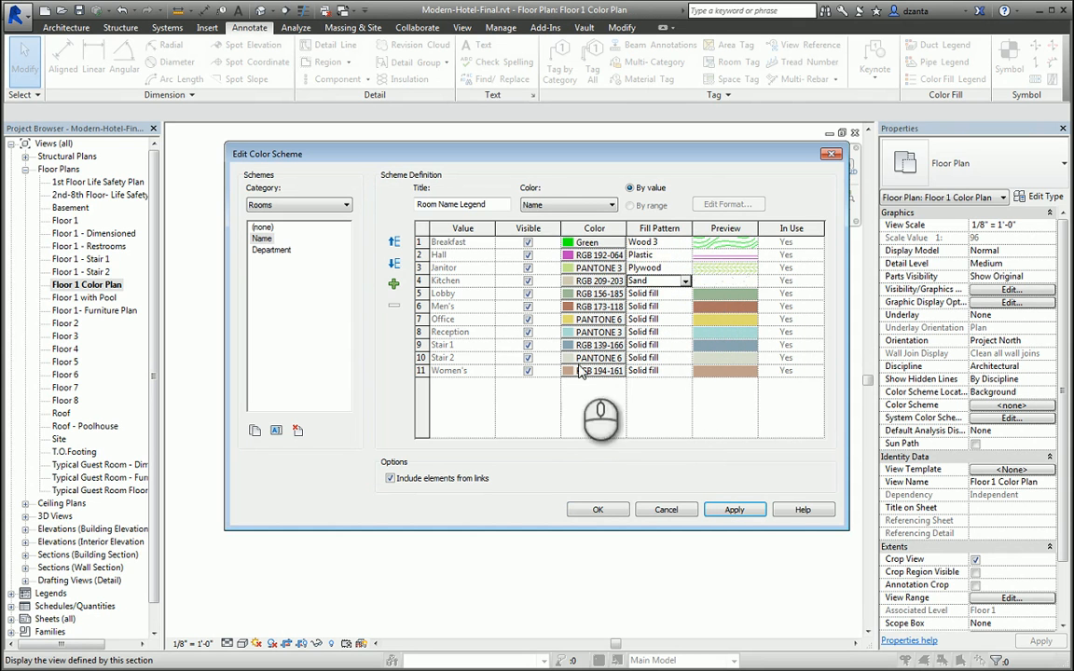
pyautogui.click(735, 509)
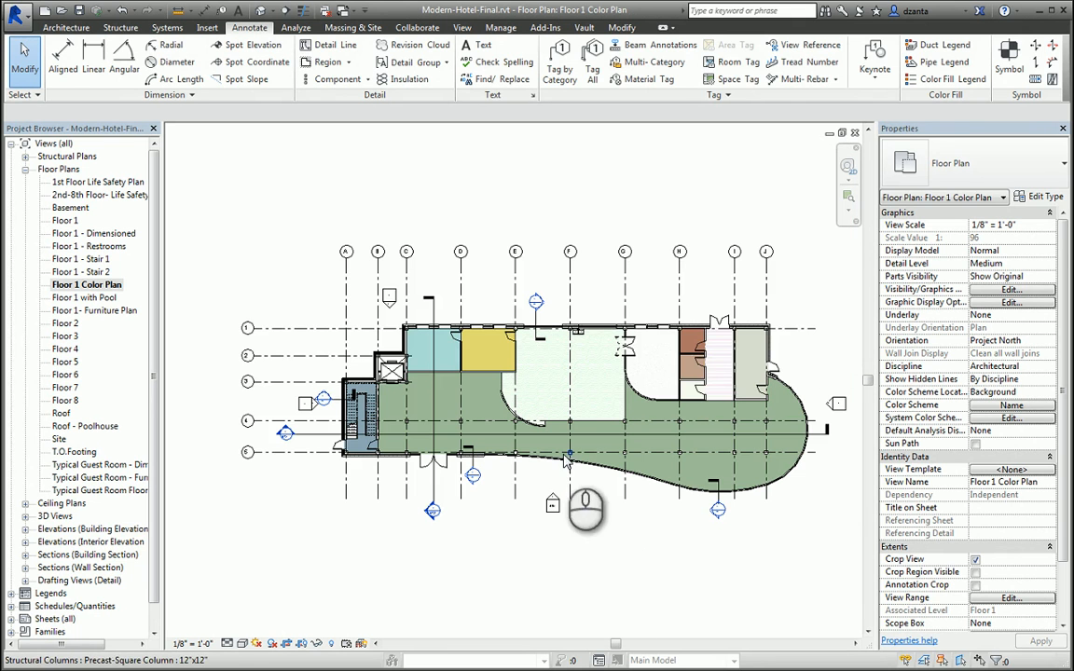
pyautogui.moveTo(680, 567)
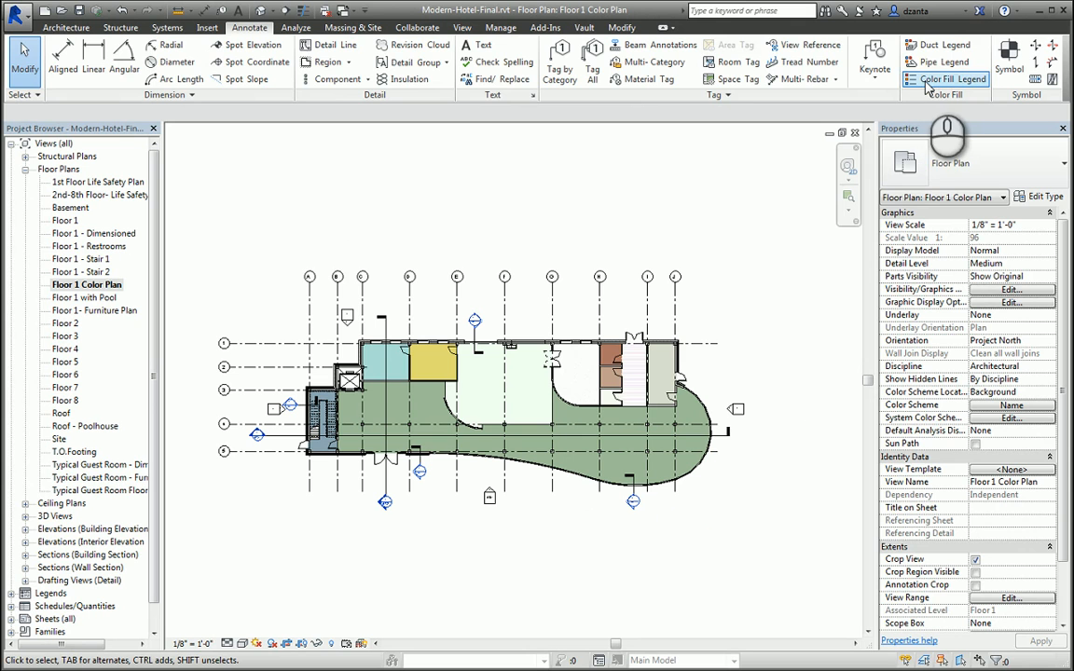
# Place a color fill legend right of the plan, then edit its color scheme.
pyautogui.click(946, 78)
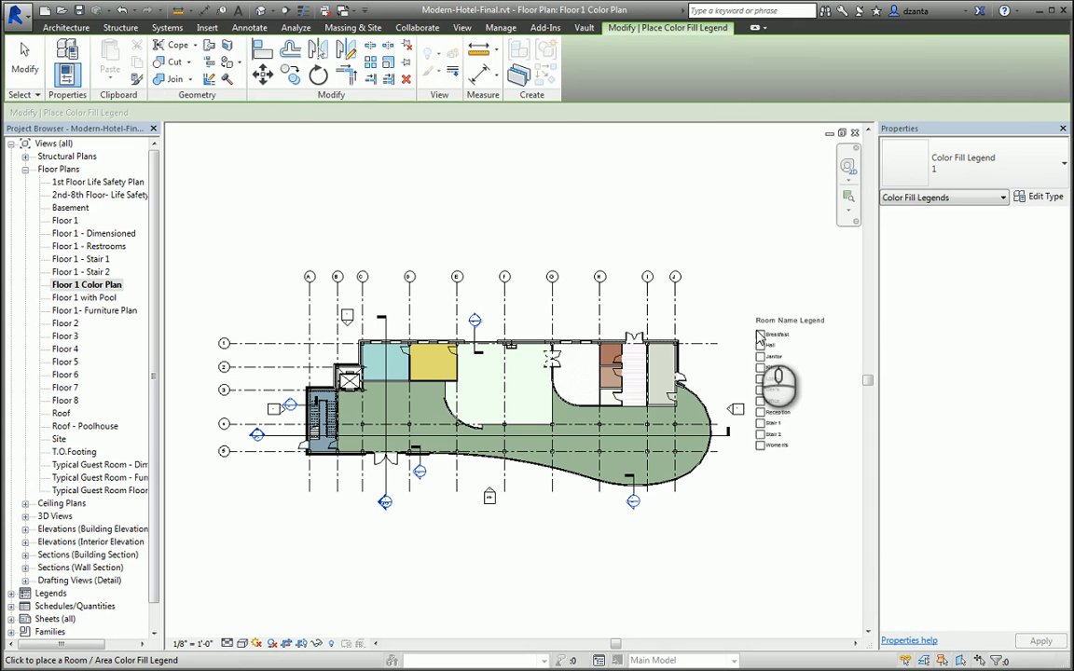
pyautogui.click(249, 27)
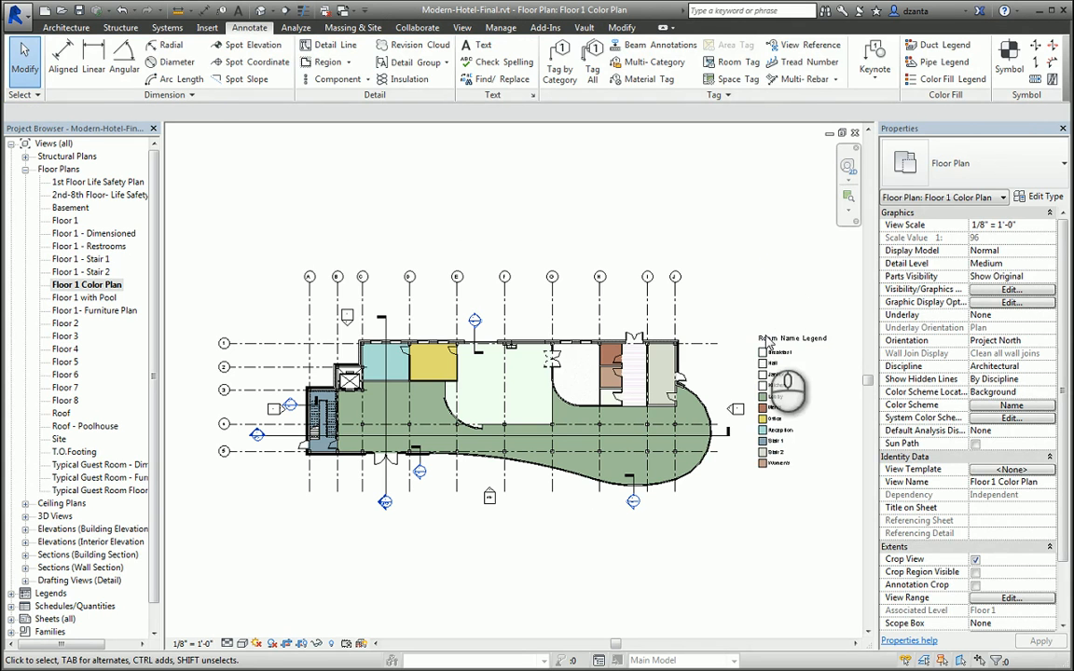
pyautogui.click(792, 401)
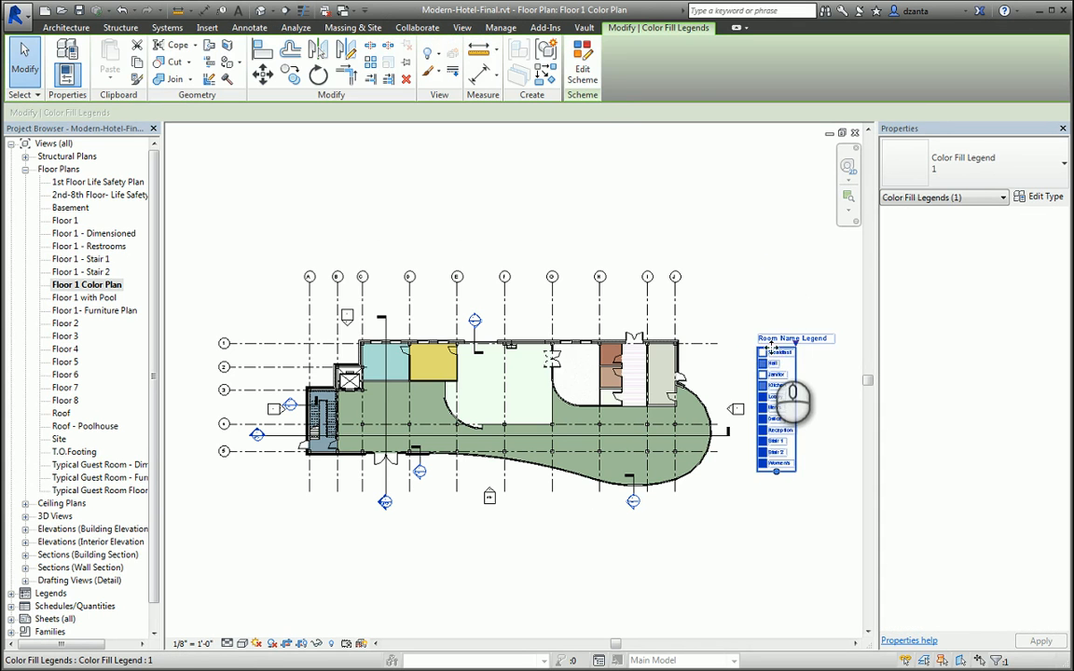
pyautogui.click(582, 58)
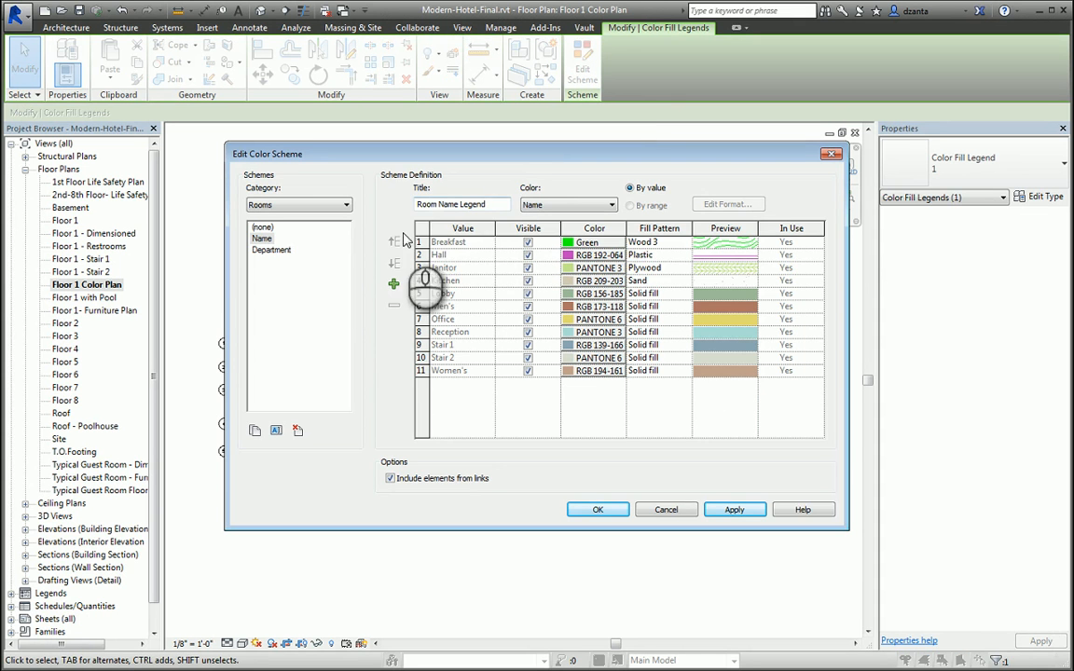
# Retitle the scheme 'Room Area Legend' and color by Area, accepting the color-reset warning.
pyautogui.doubleClick(449, 205)
pyautogui.write('Are')
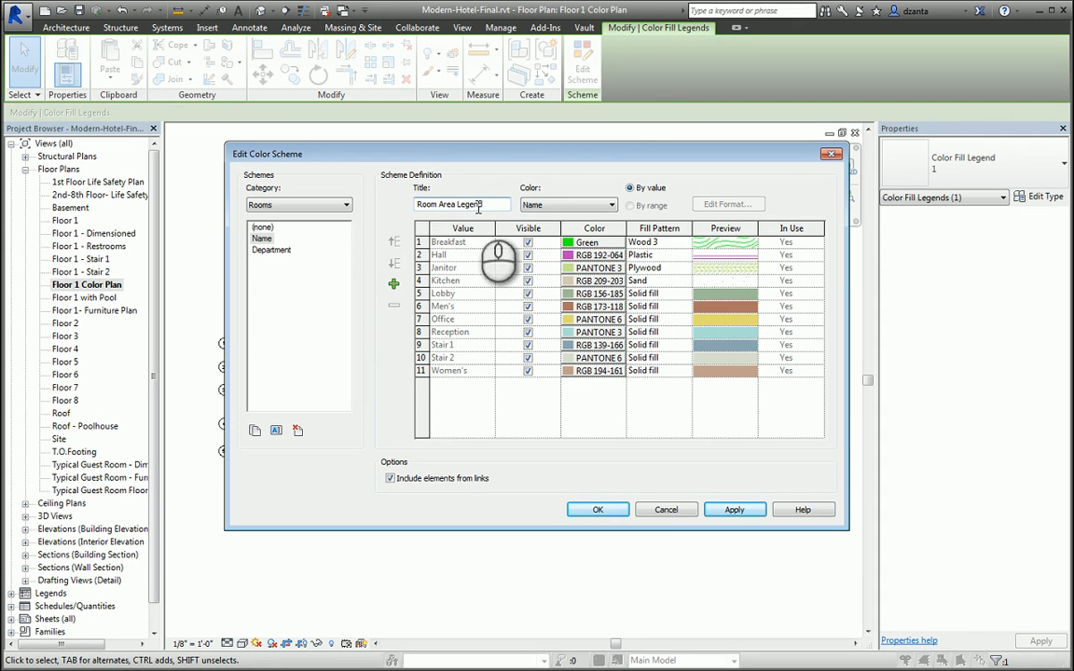
pyautogui.click(569, 205)
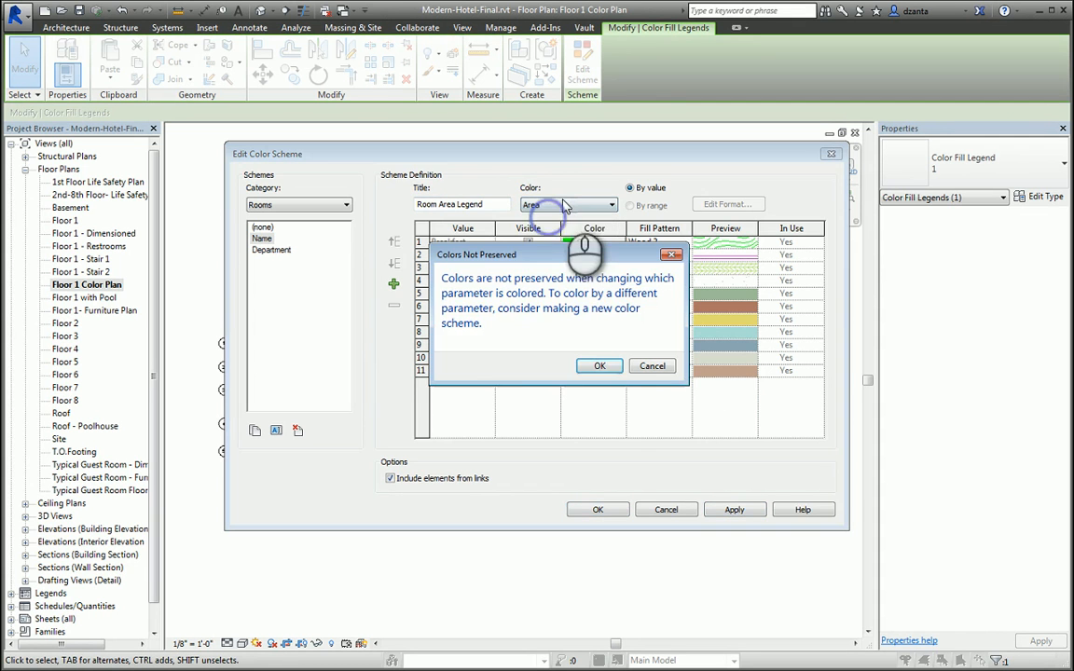
pyautogui.click(600, 365)
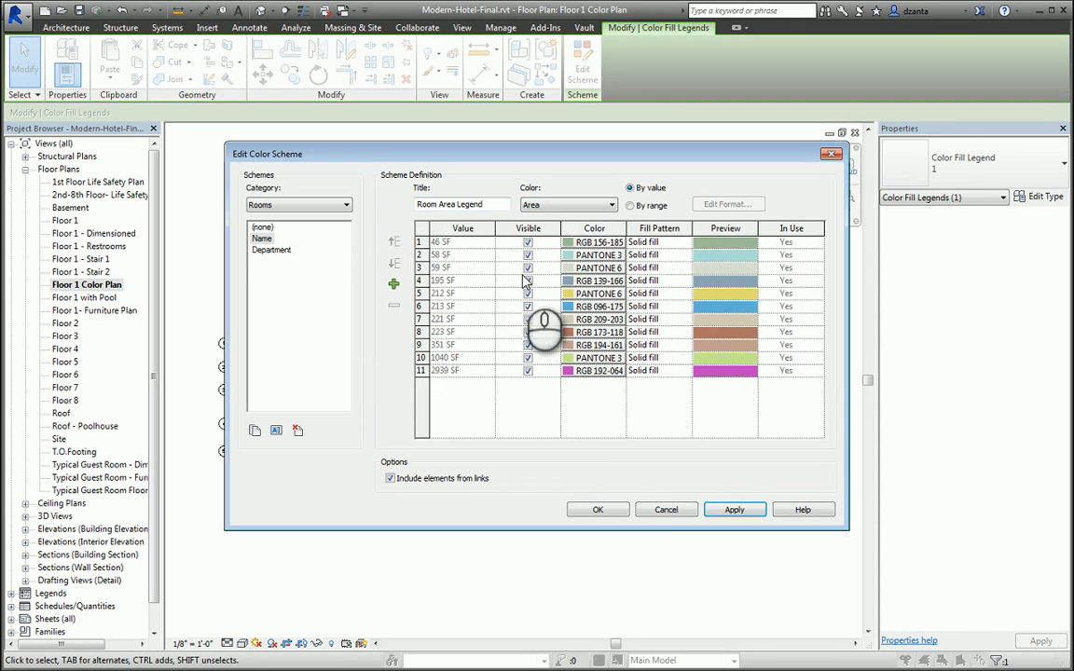
pyautogui.click(597, 509)
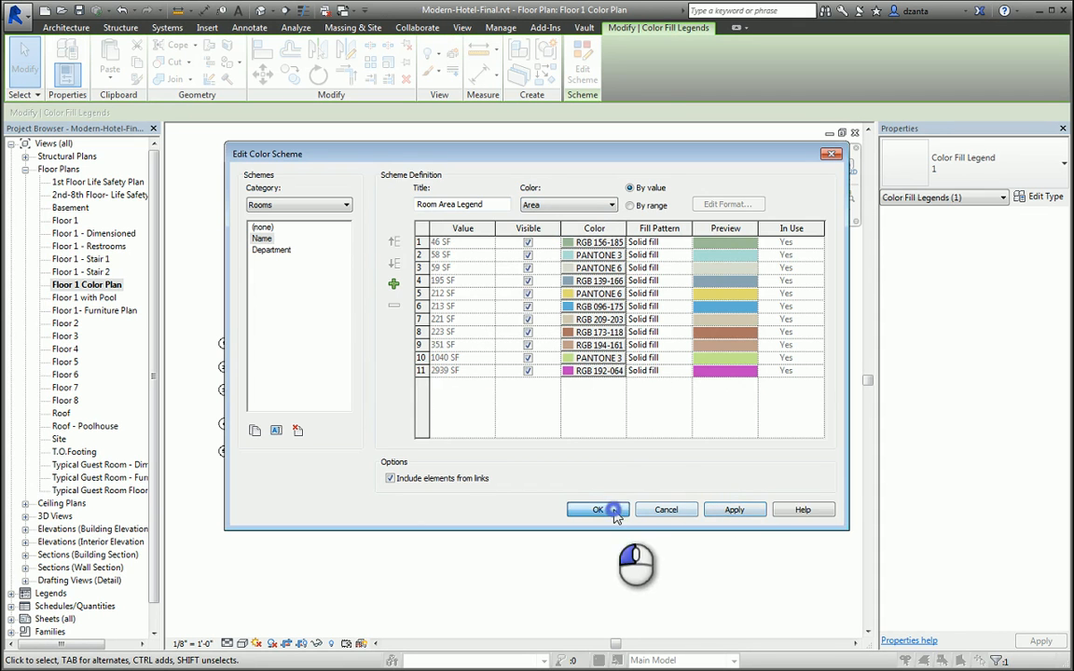
pyautogui.click(597, 509)
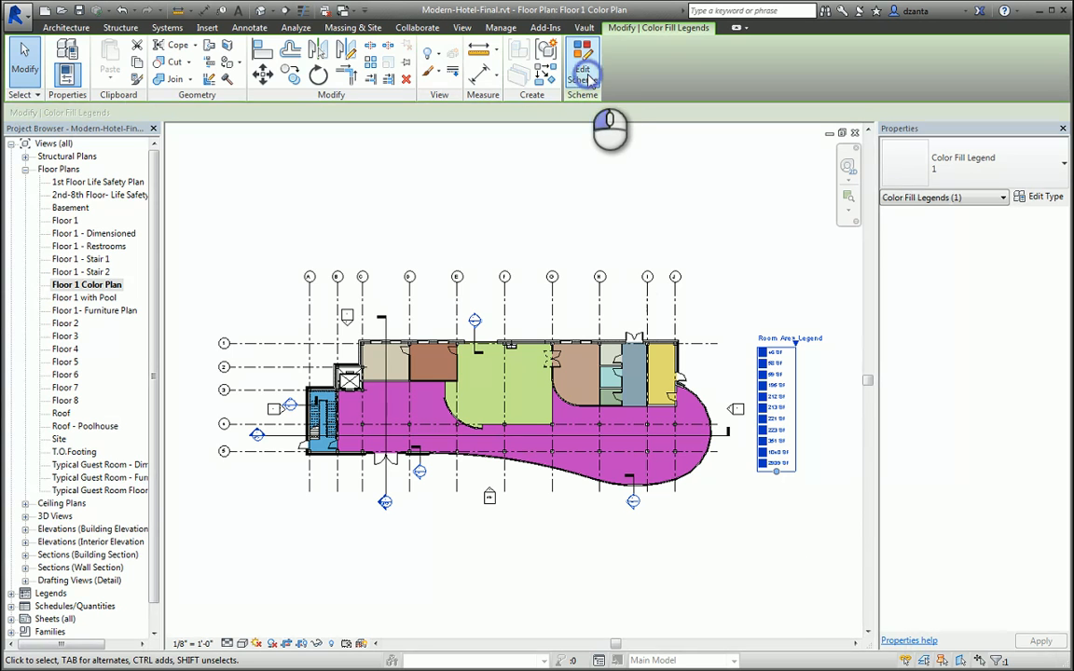
# Switch the area scheme to By range with 100 SF steps up to 500 SF.
pyautogui.click(582, 65)
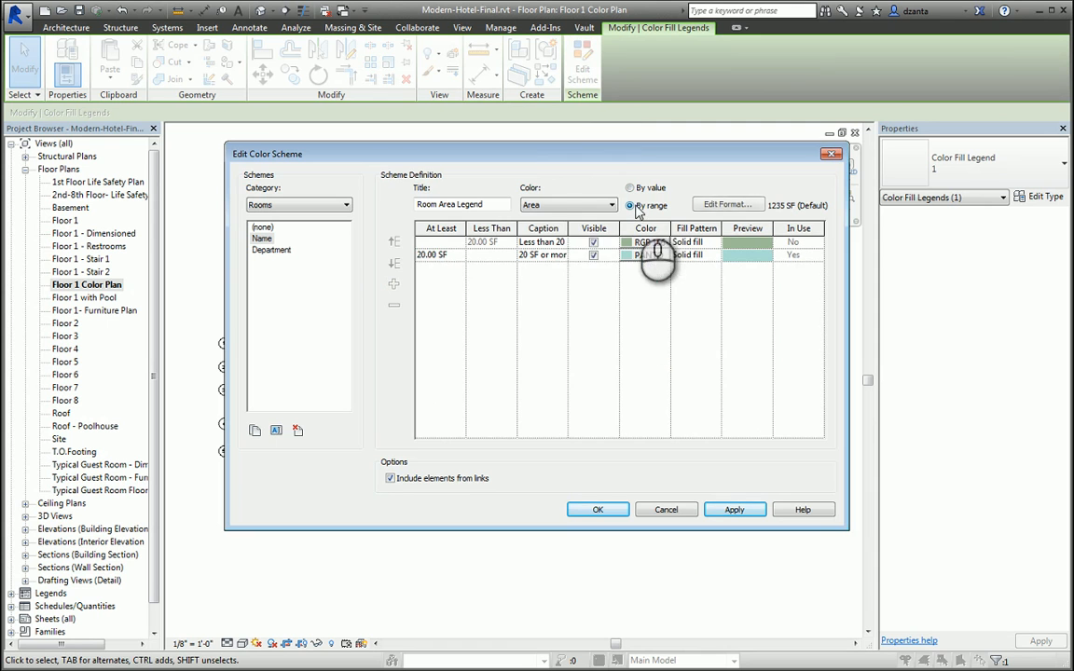
pyautogui.click(631, 205)
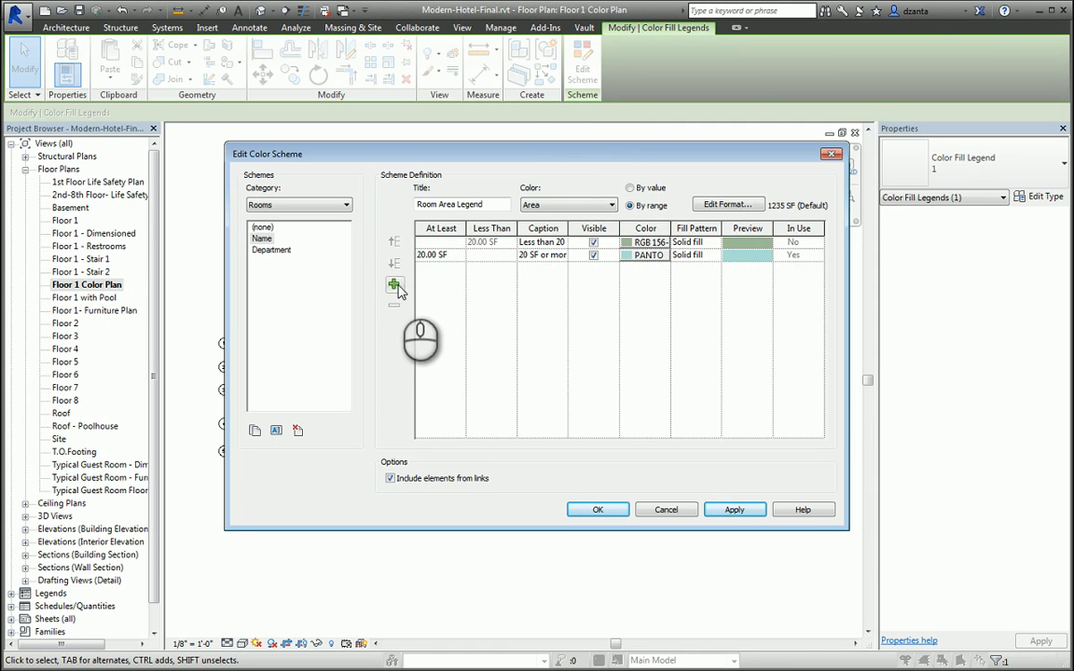
pyautogui.click(394, 284)
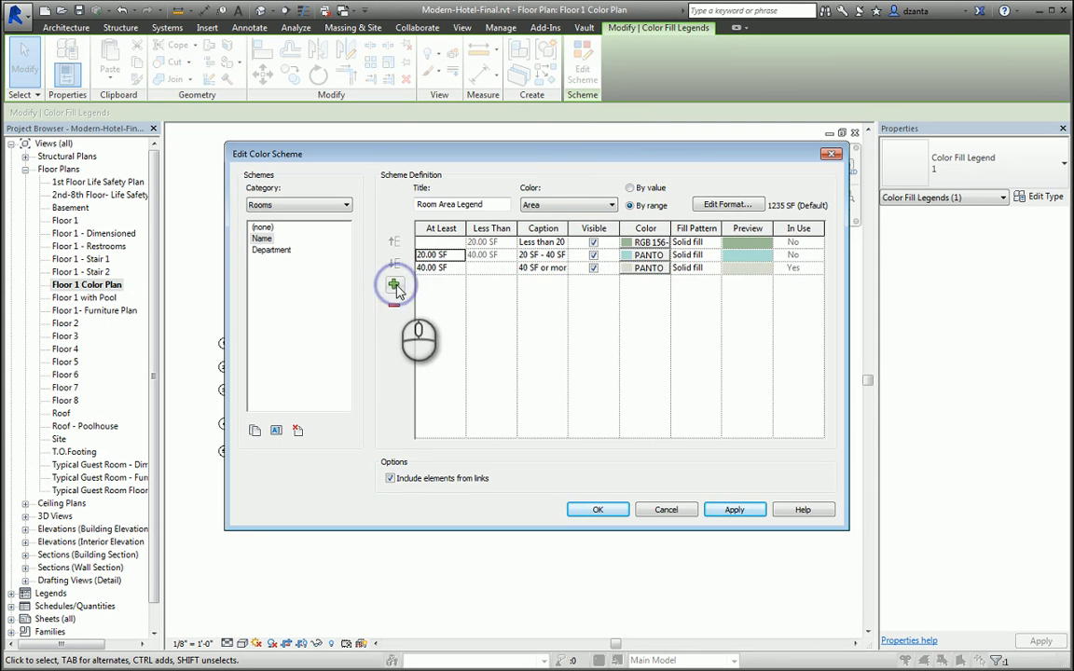
pyautogui.click(394, 284)
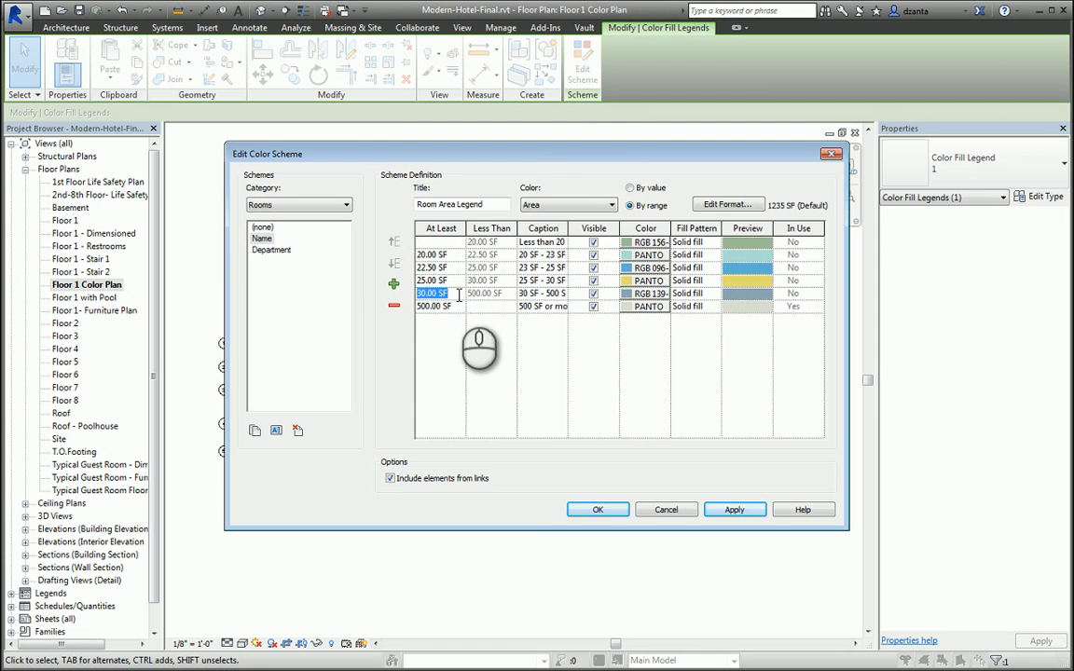
pyautogui.write('300')
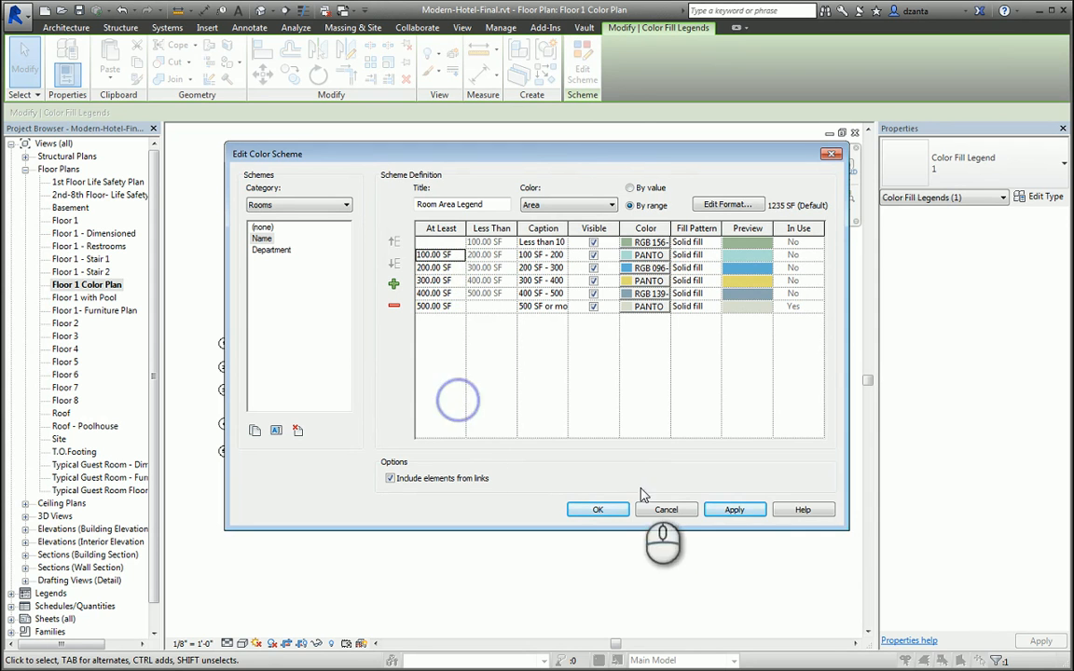
pyautogui.click(598, 509)
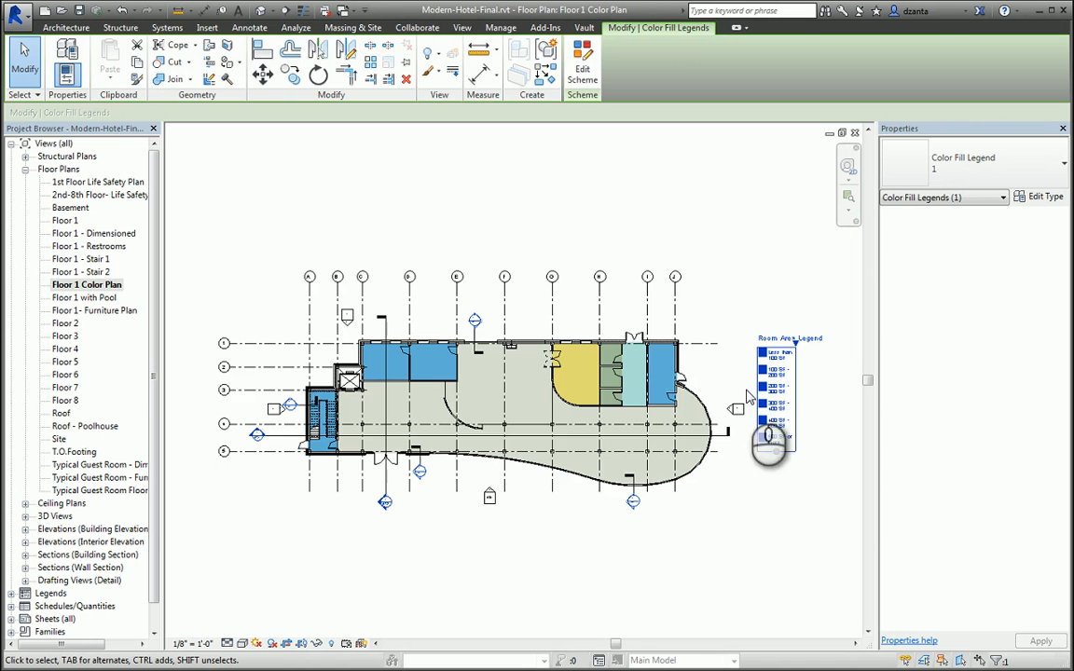
pyautogui.moveTo(788, 553)
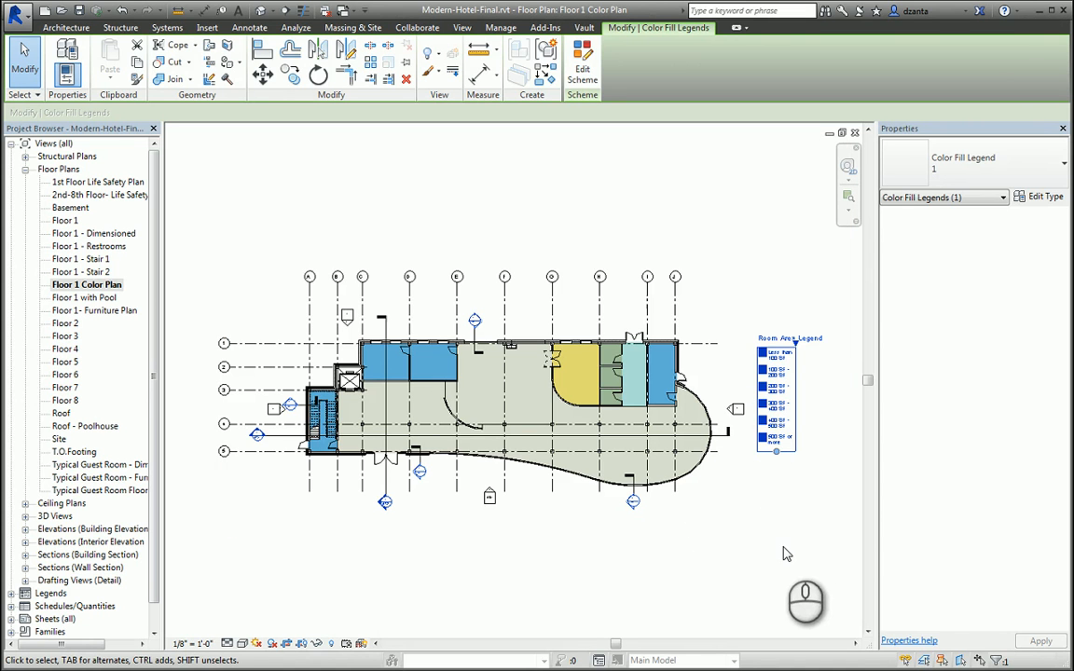